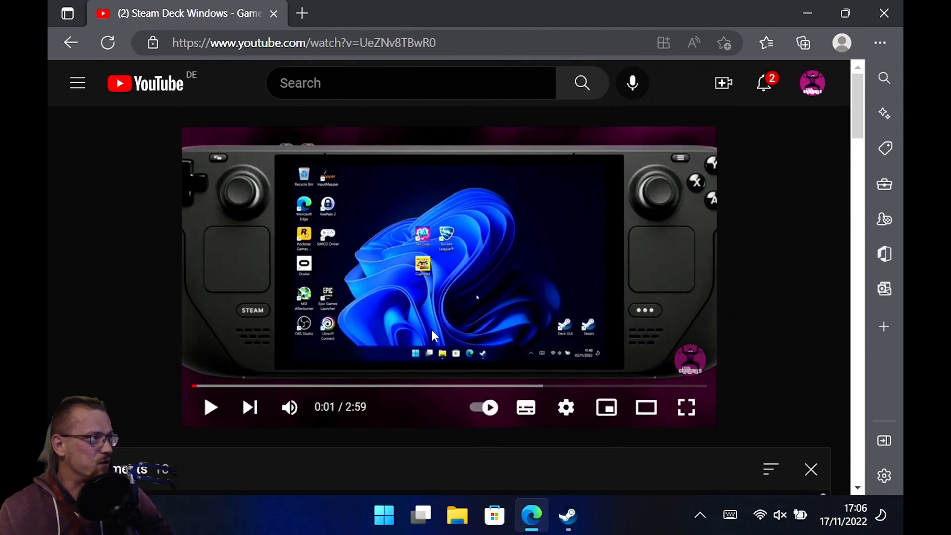
# Scroll the YouTube video page down to bring the comments into view.
pyautogui.scroll(-3)
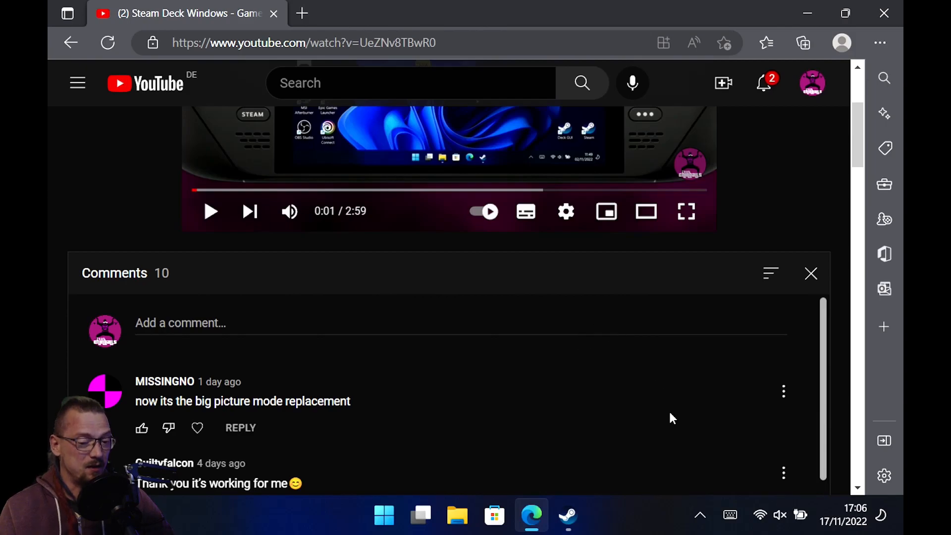
pyautogui.moveTo(842, 43)
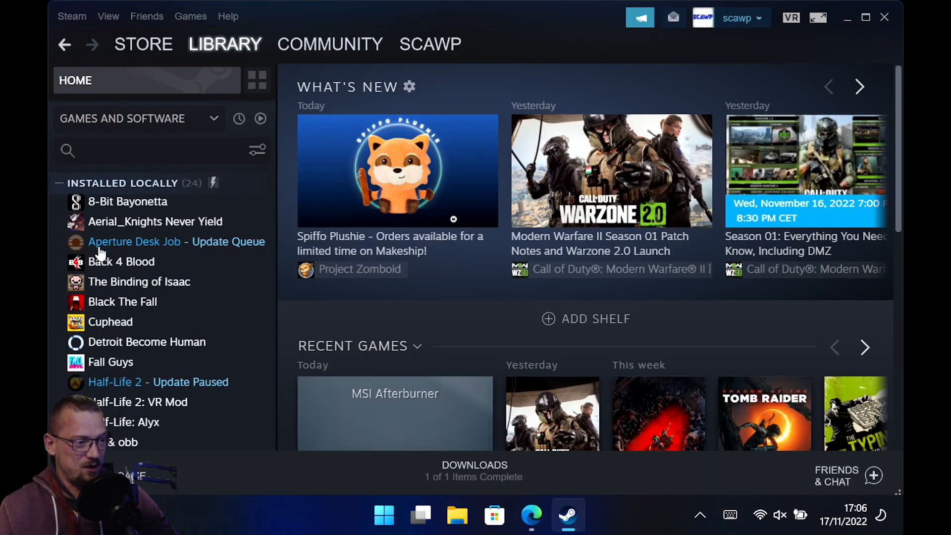
# Add Amazon Appstore to the library via Games > Add a Non-Steam Game.
pyautogui.click(225, 43)
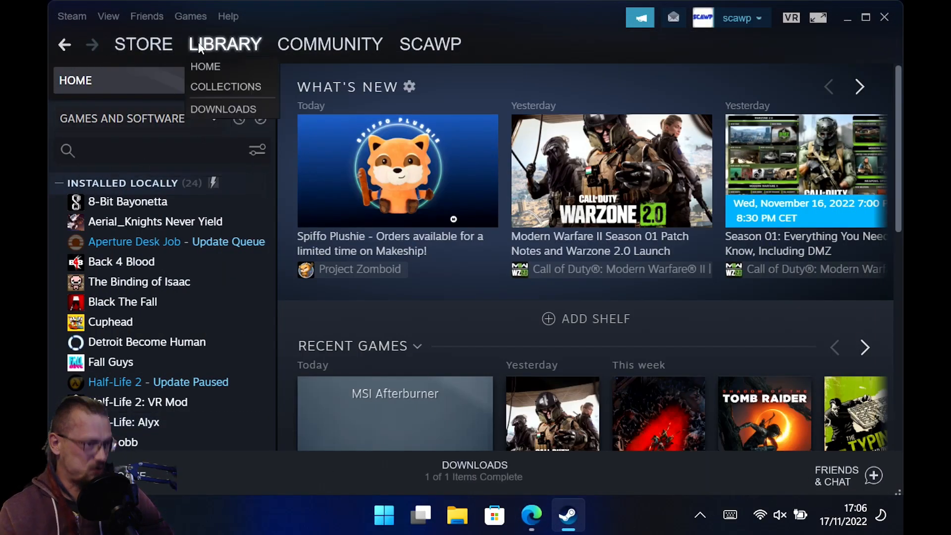
pyautogui.click(190, 16)
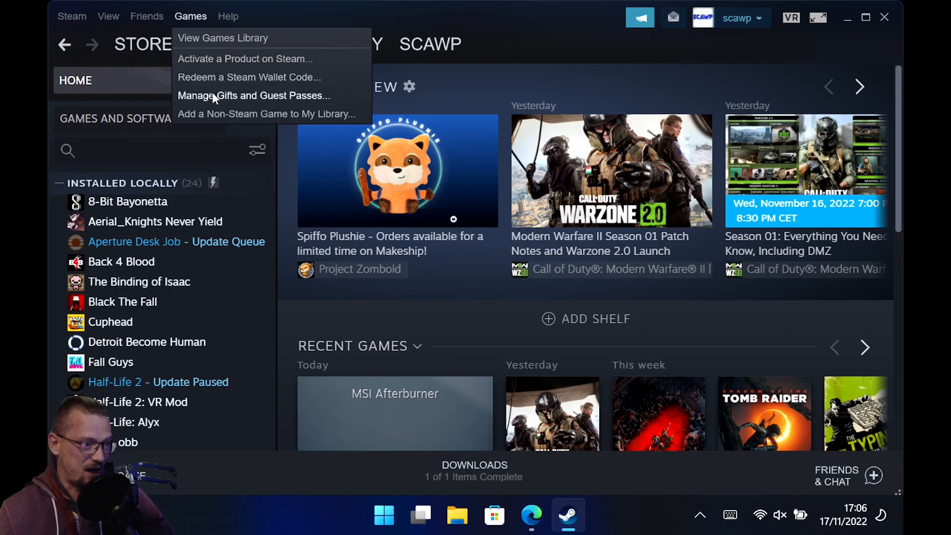
pyautogui.click(265, 114)
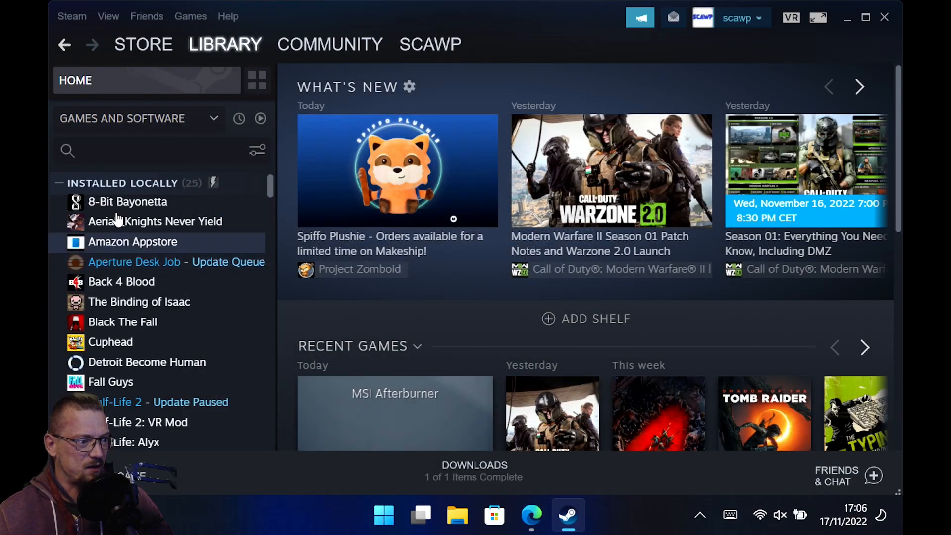
pyautogui.moveTo(151, 246)
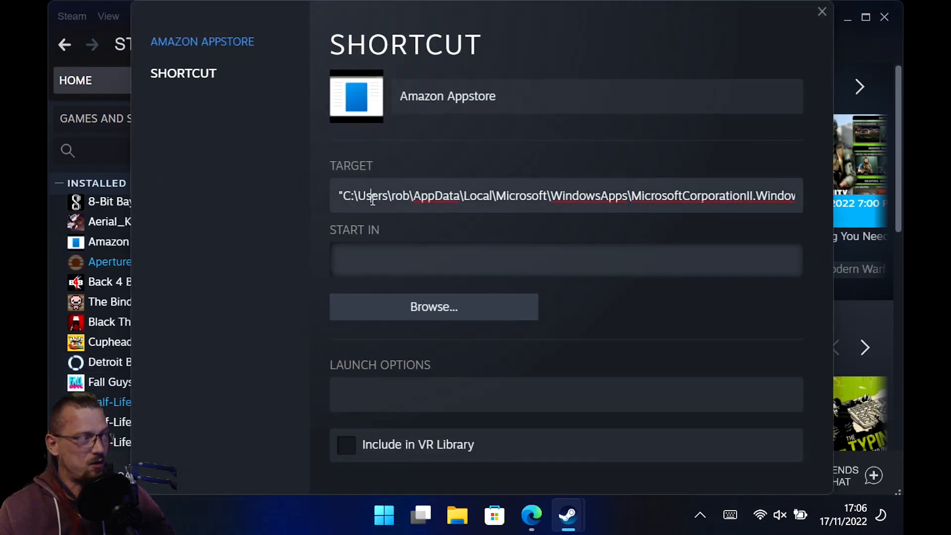
# Replace the Amazon Appstore shortcut's target with steam://addnonsteamgame.
pyautogui.write('s')
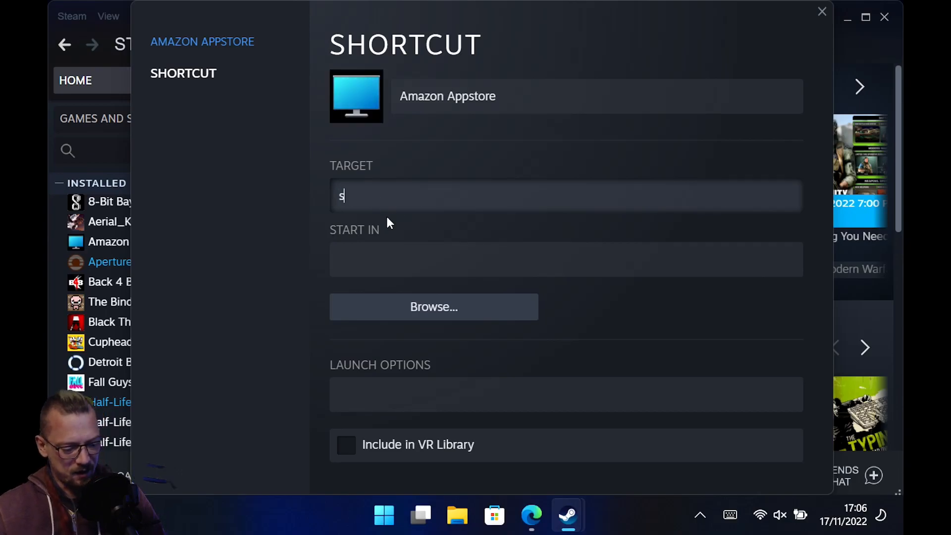
pyautogui.write('team:')
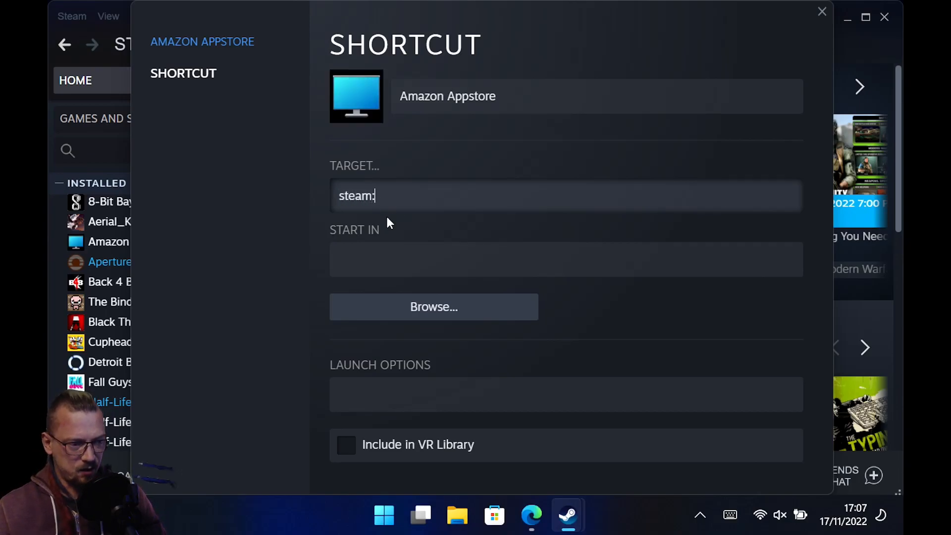
pyautogui.write('//')
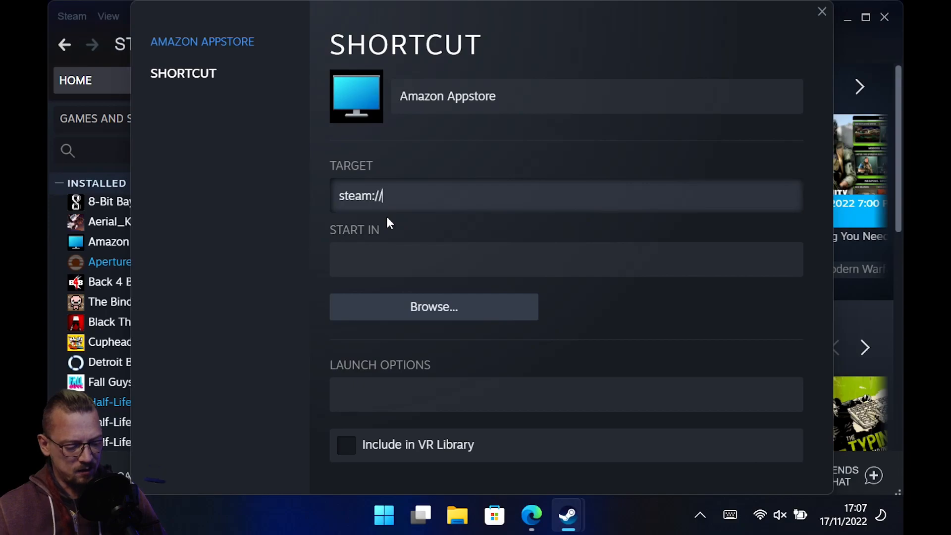
pyautogui.write('addnon')
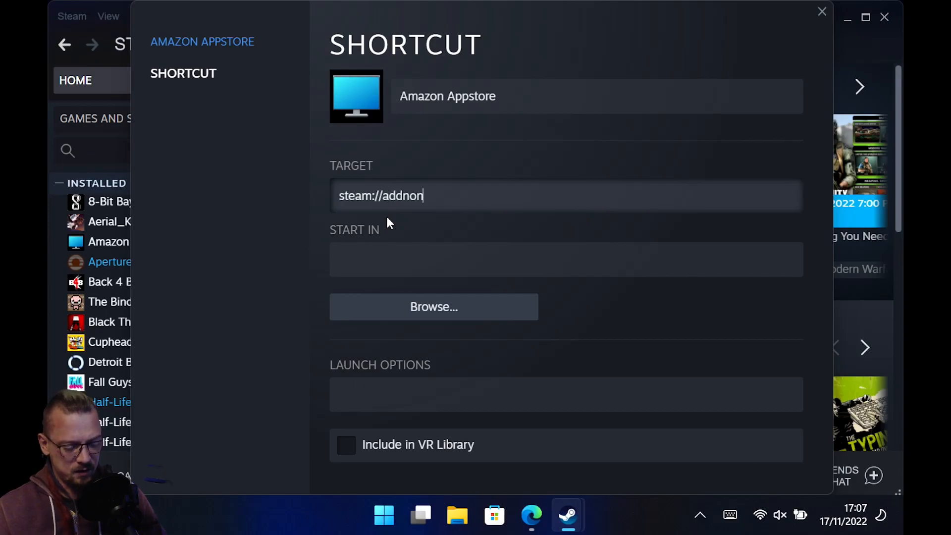
pyautogui.write('steamgame')
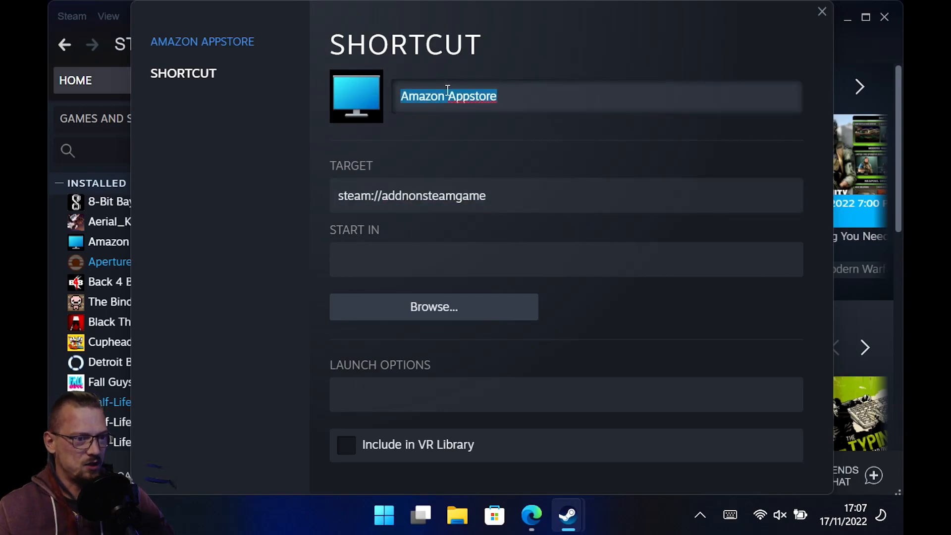
# Rename the shortcut to 'Add Non Steam Game' and finish editing its properties.
pyautogui.write('A')
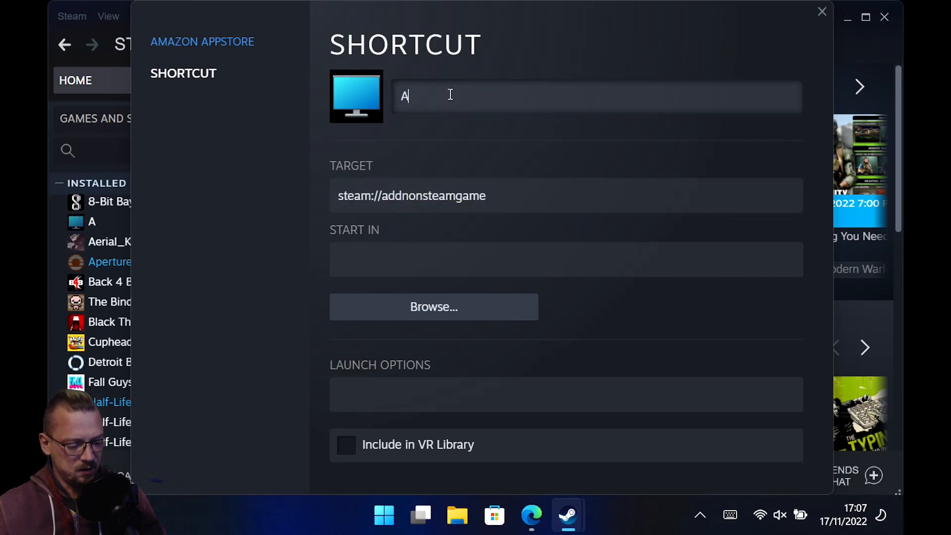
pyautogui.write('dd Non')
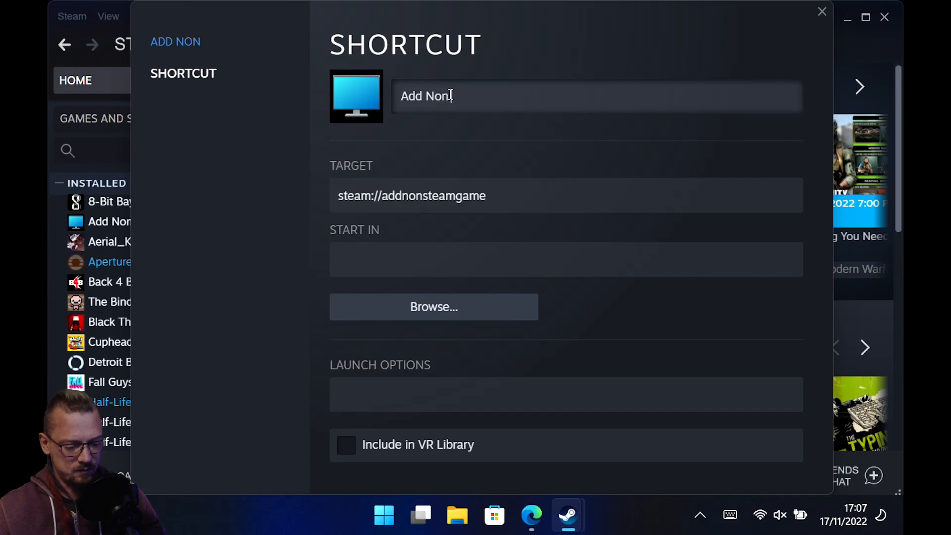
pyautogui.write('Steam Game')
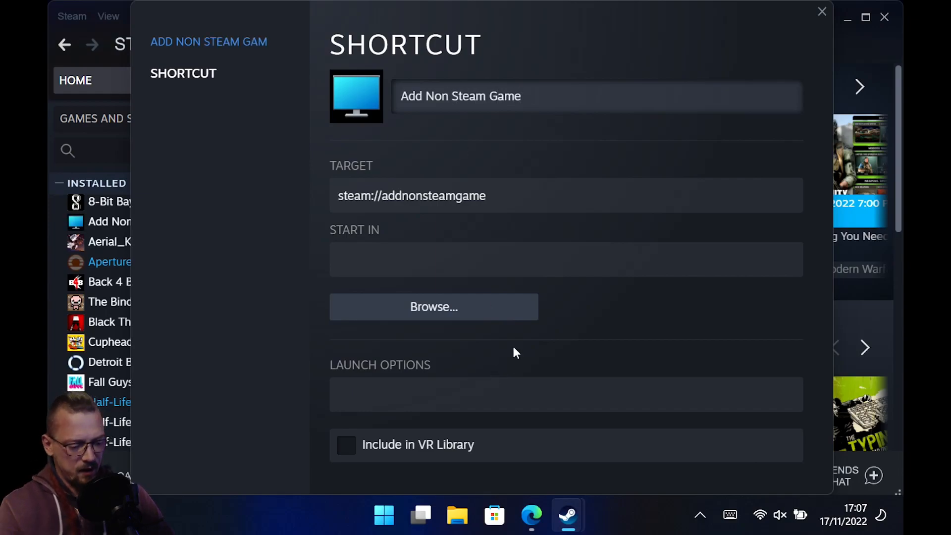
pyautogui.click(822, 11)
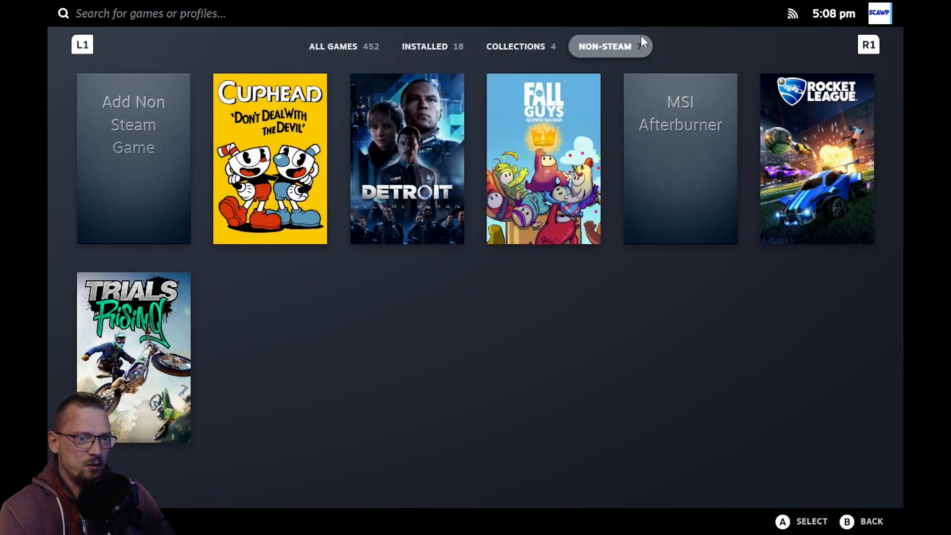
pyautogui.moveTo(134, 164)
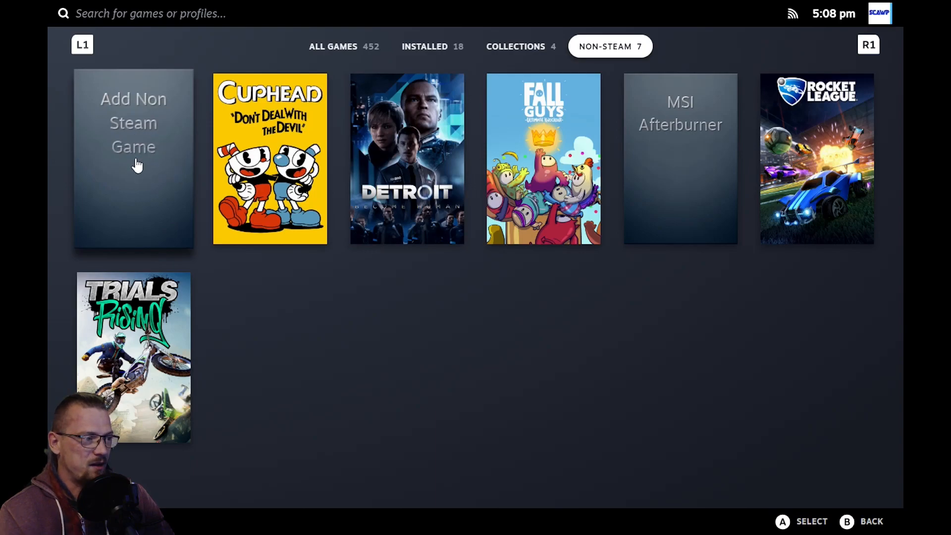
# Launch the Add Non Steam Game tile from the gamepad library's Non-Steam tab.
pyautogui.click(133, 157)
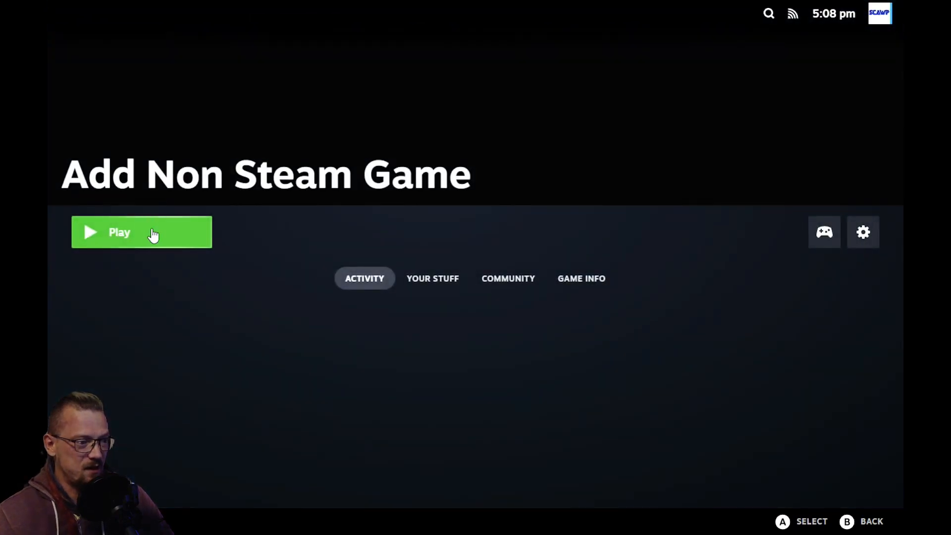
pyautogui.click(142, 232)
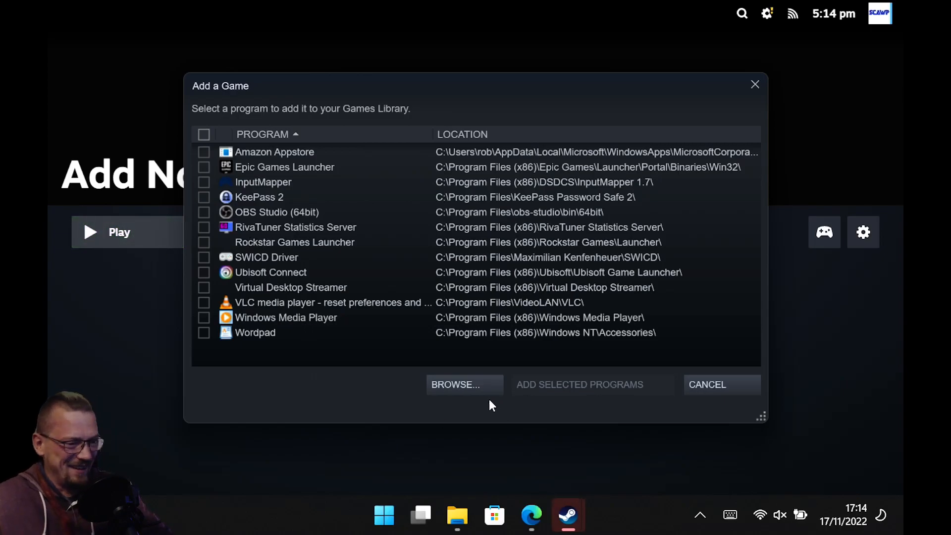
# Browse to Launch_Trials_Rising.exe and add it to the library as a selected program.
pyautogui.click(455, 384)
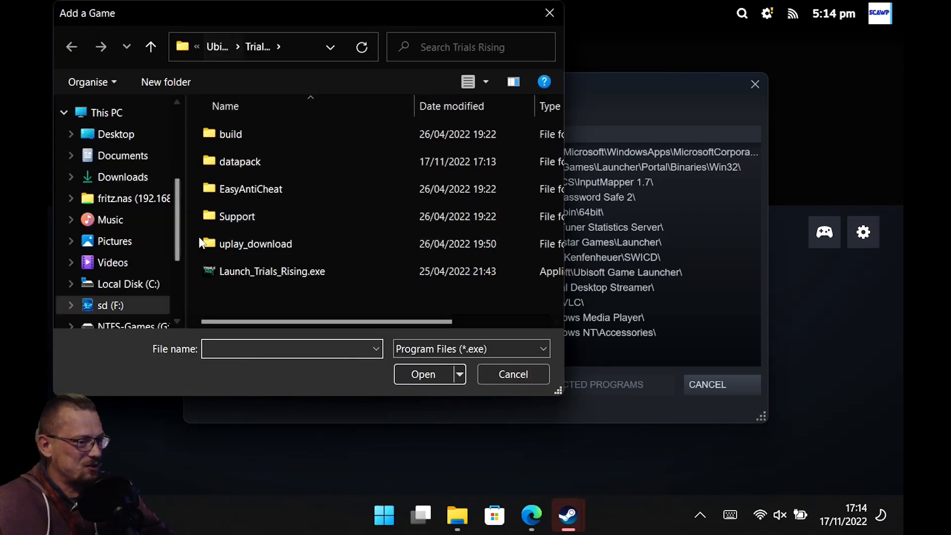
pyautogui.click(272, 271)
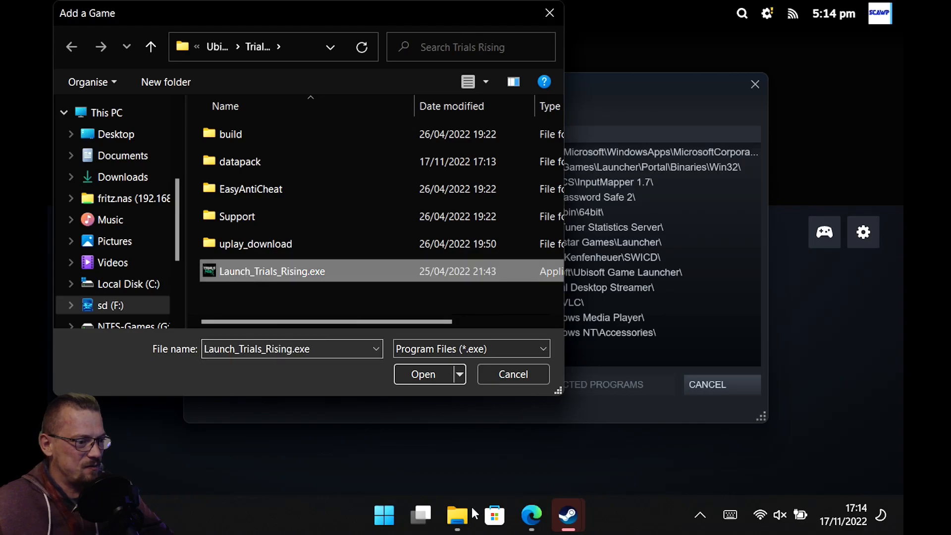
pyautogui.click(423, 374)
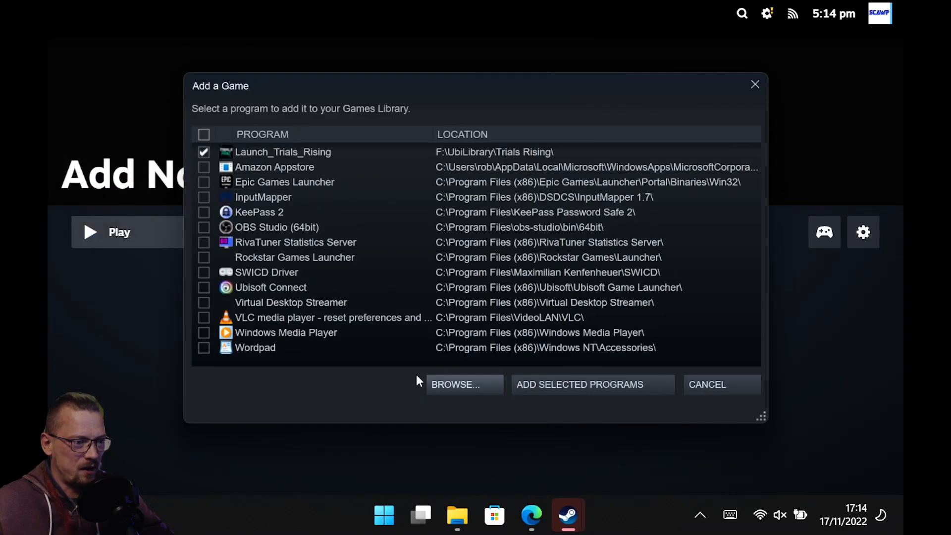
pyautogui.click(591, 384)
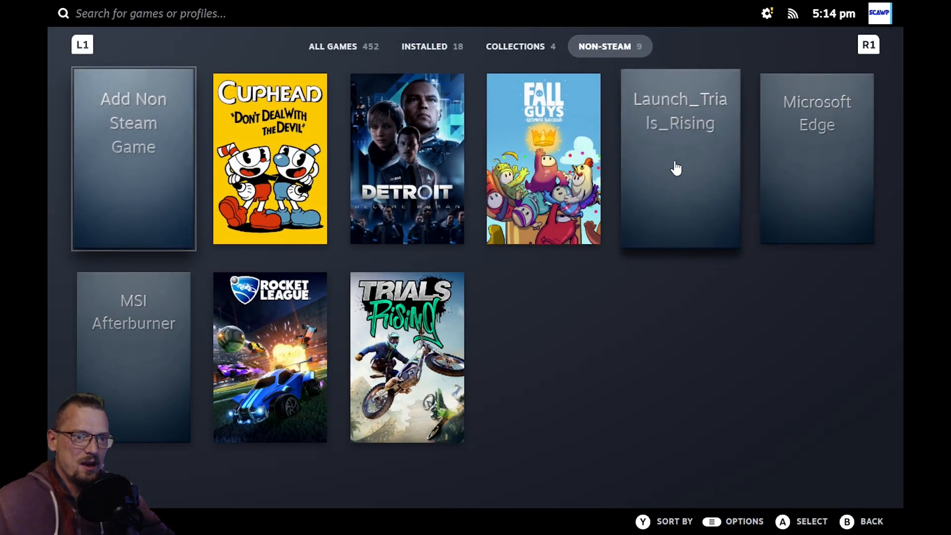
pyautogui.moveTo(291, 443)
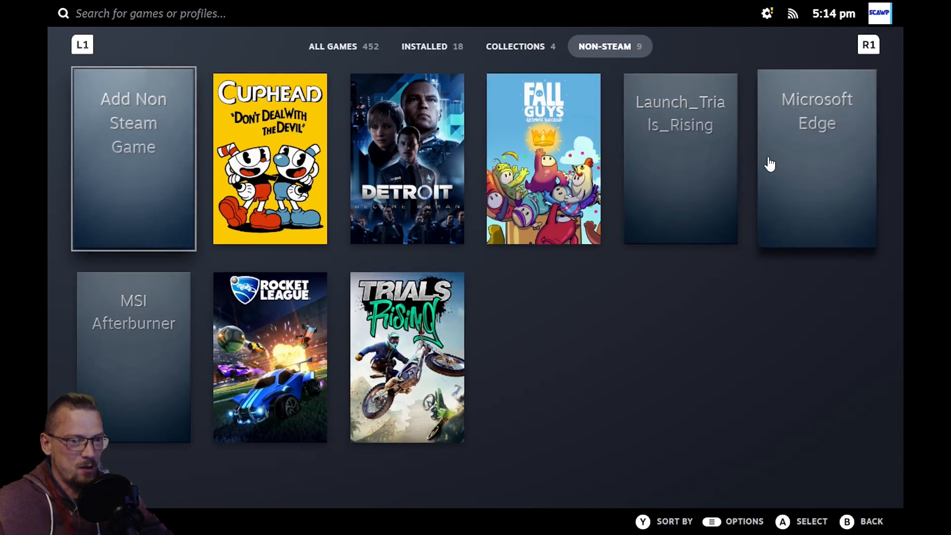
pyautogui.moveTo(667, 162)
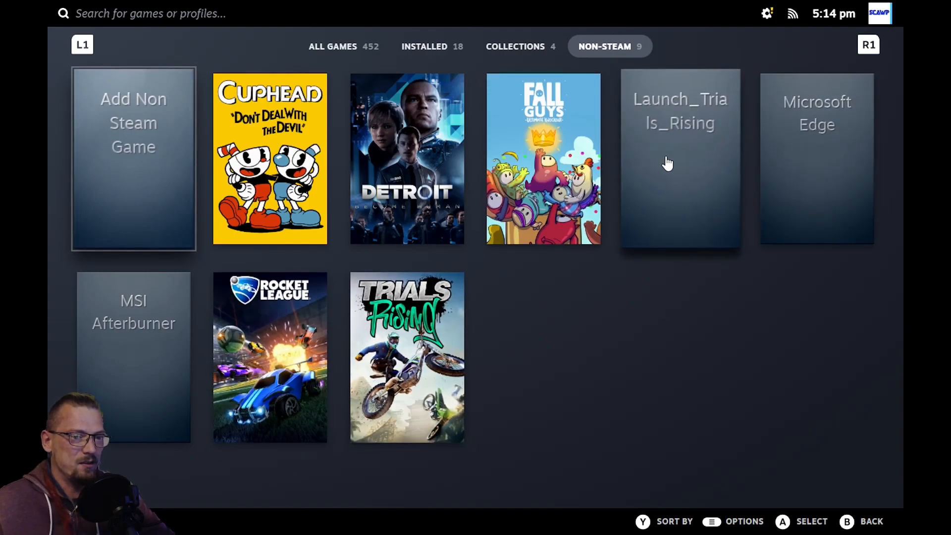
# Launch Launch_Trials_Rising from the library, bringing up the Trials Rising splash screen.
pyautogui.click(679, 158)
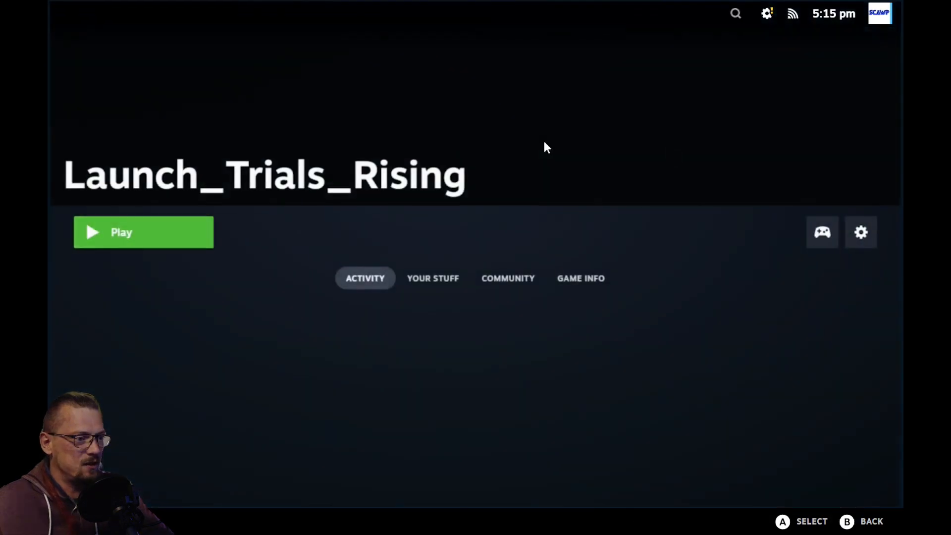
pyautogui.click(143, 232)
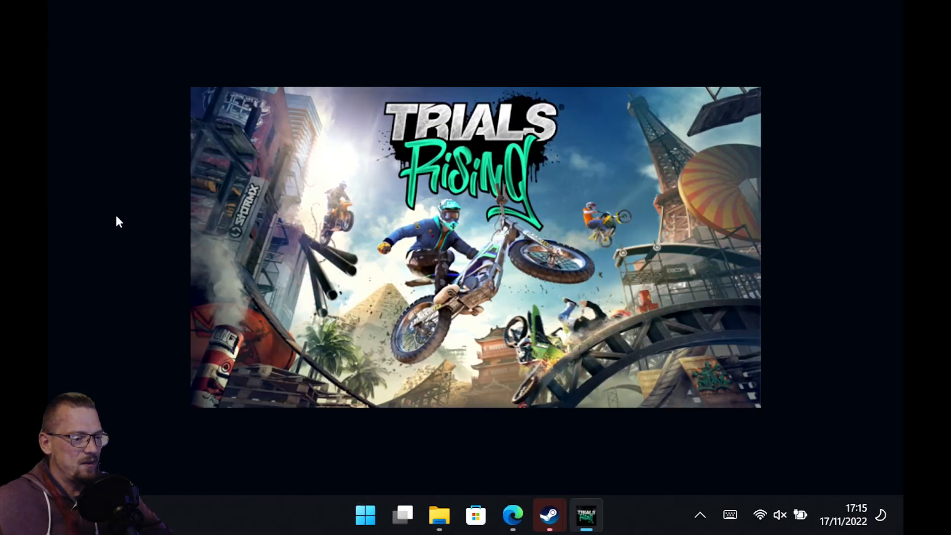